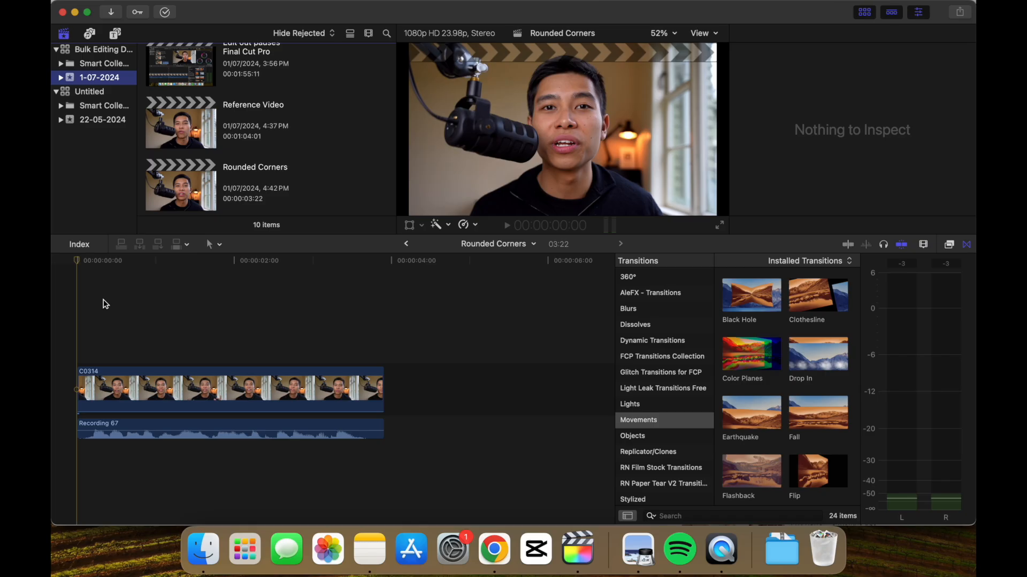
pyautogui.moveTo(156, 344)
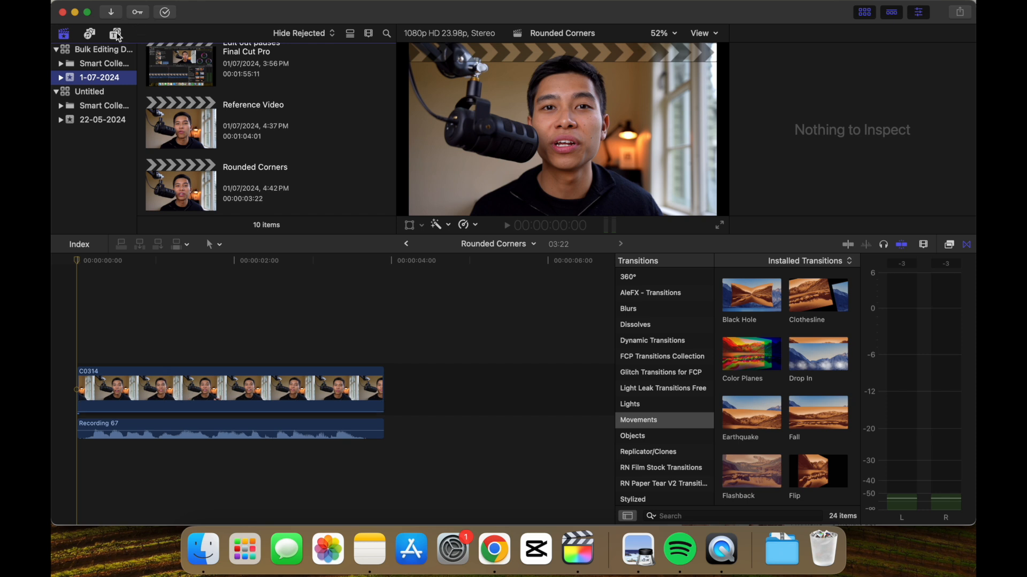
# Search the Titles and Generators browser for 'shapes' to find the Shapes generator
pyautogui.click(114, 33)
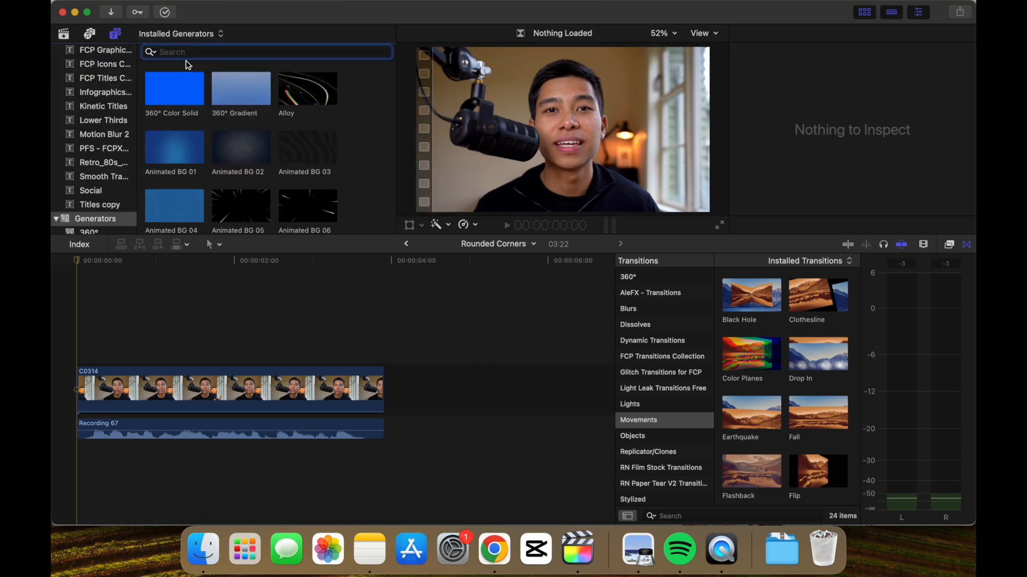
pyautogui.write('shapes')
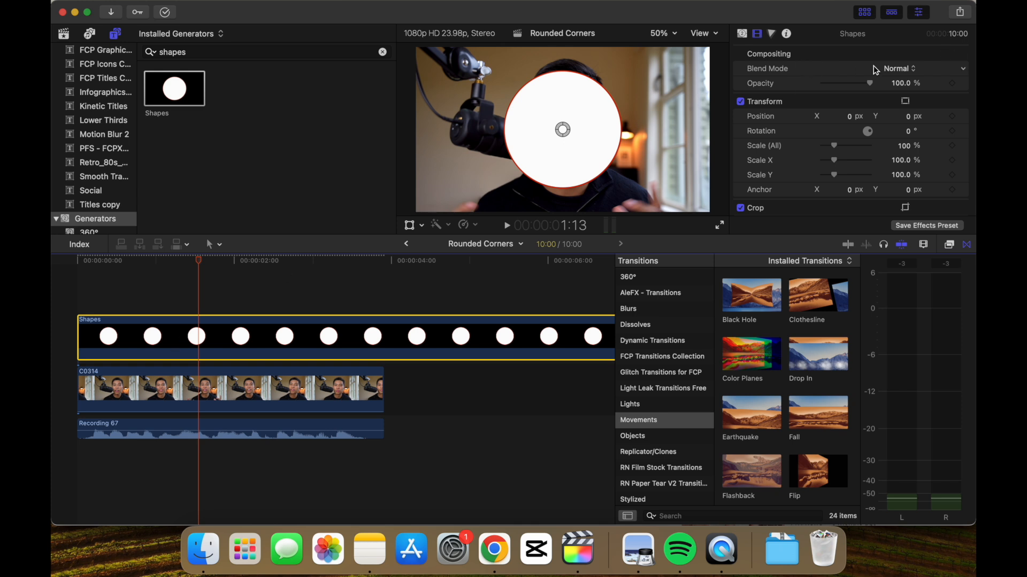
pyautogui.moveTo(733, 40)
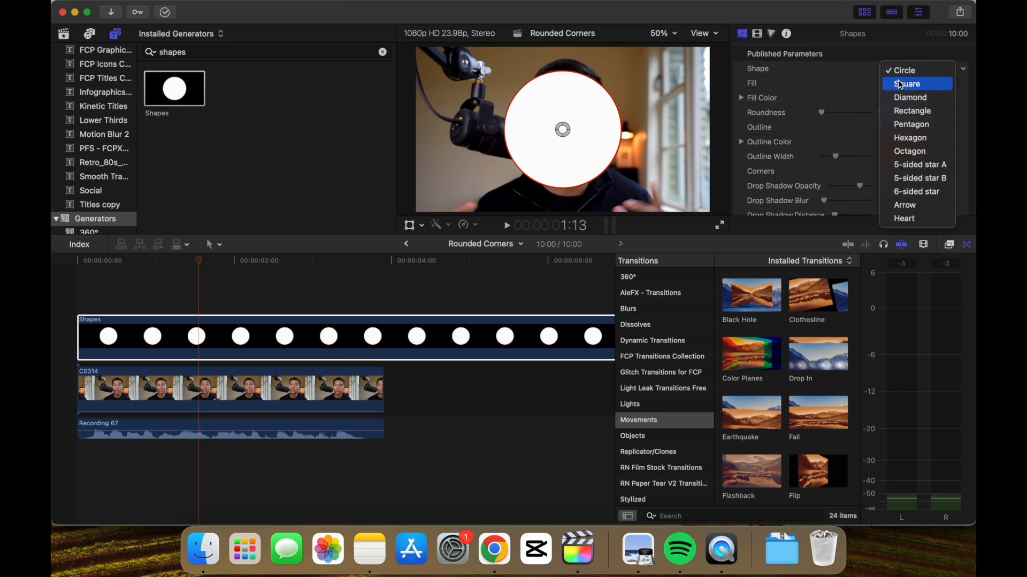
# Switch the Shapes generator's Shape from Circle to Square in the Generator Inspector
pyautogui.click(906, 84)
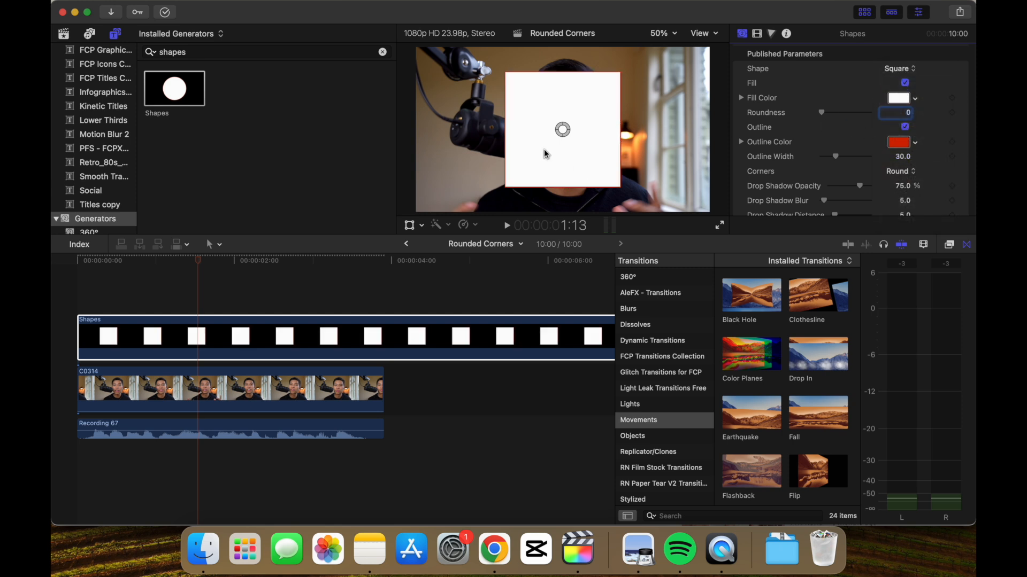
pyautogui.moveTo(568, 116)
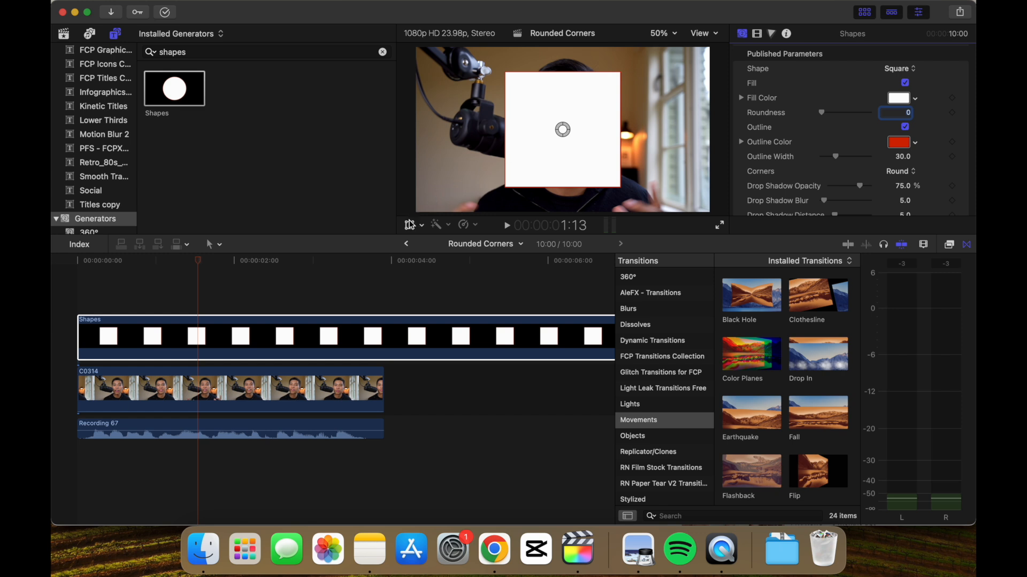
# Scale the white square with viewer Transform handles into a frame-filling rectangle
pyautogui.click(410, 225)
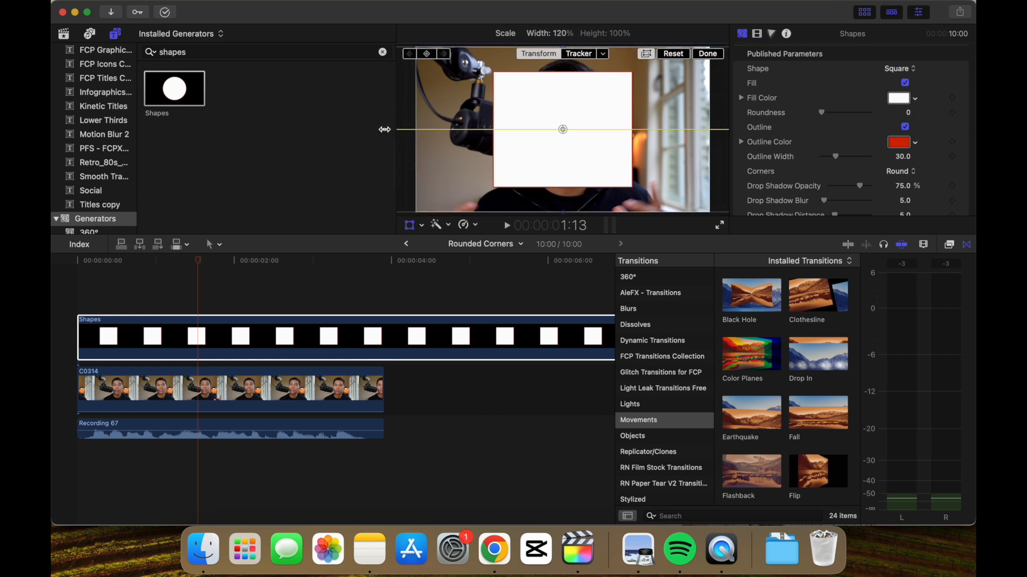
pyautogui.moveTo(385, 129); pyautogui.dragTo(296, 134)
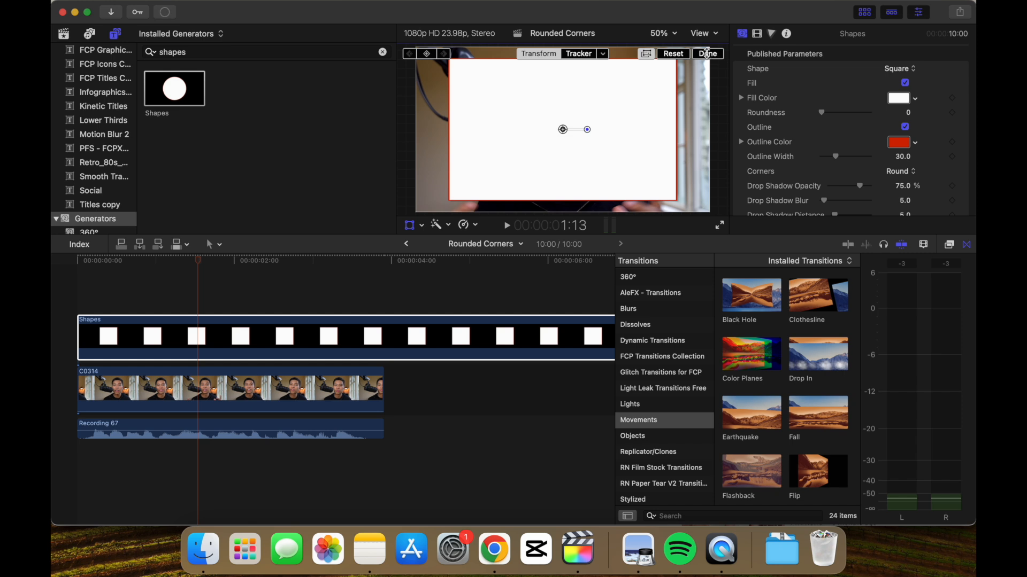
pyautogui.click(707, 54)
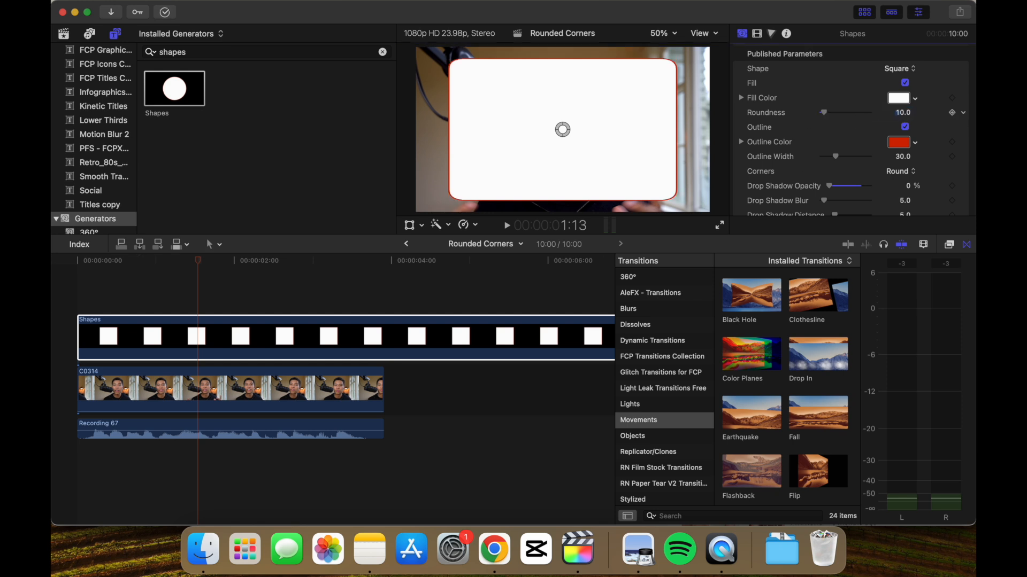
pyautogui.moveTo(756, 33)
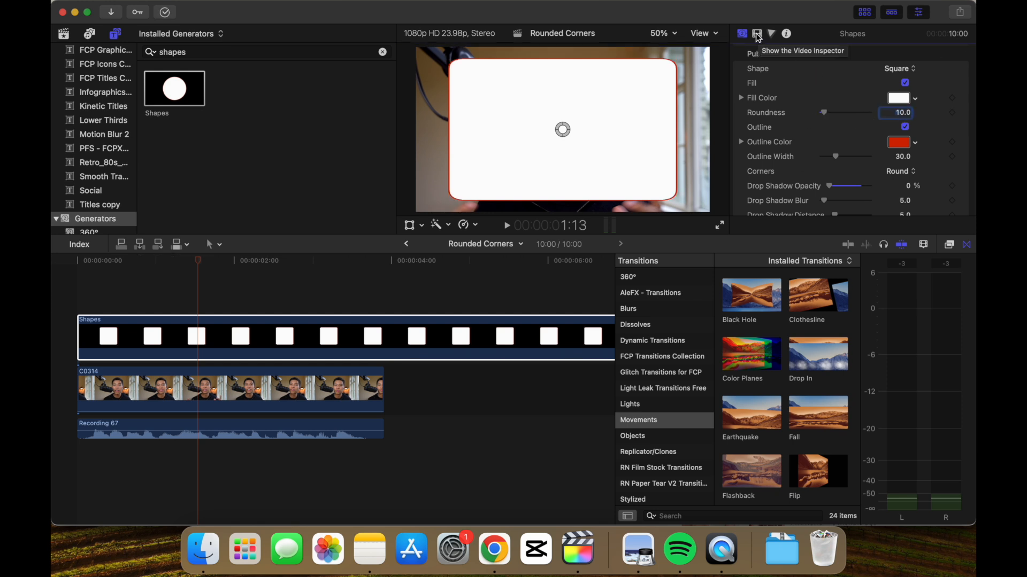
# Set the shape's Compositing Blend Mode to Stencil Alpha in the Video Inspector
pyautogui.click(756, 33)
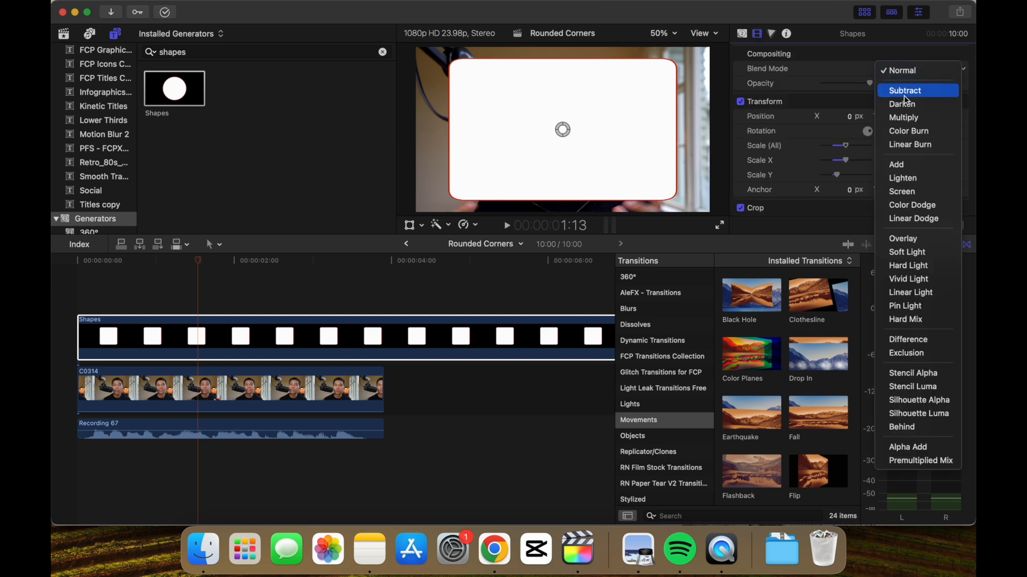
pyautogui.click(912, 373)
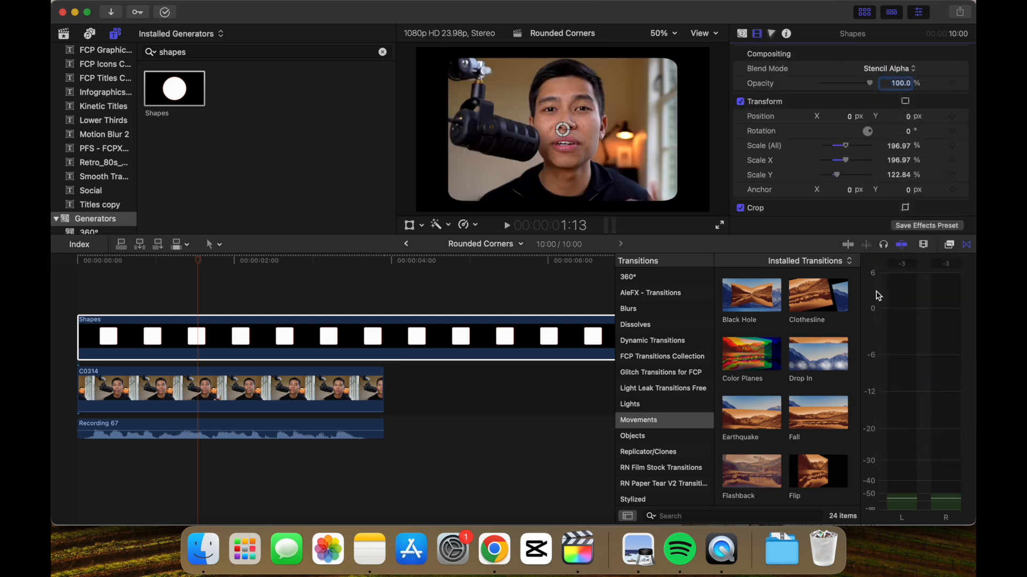
pyautogui.moveTo(393, 292)
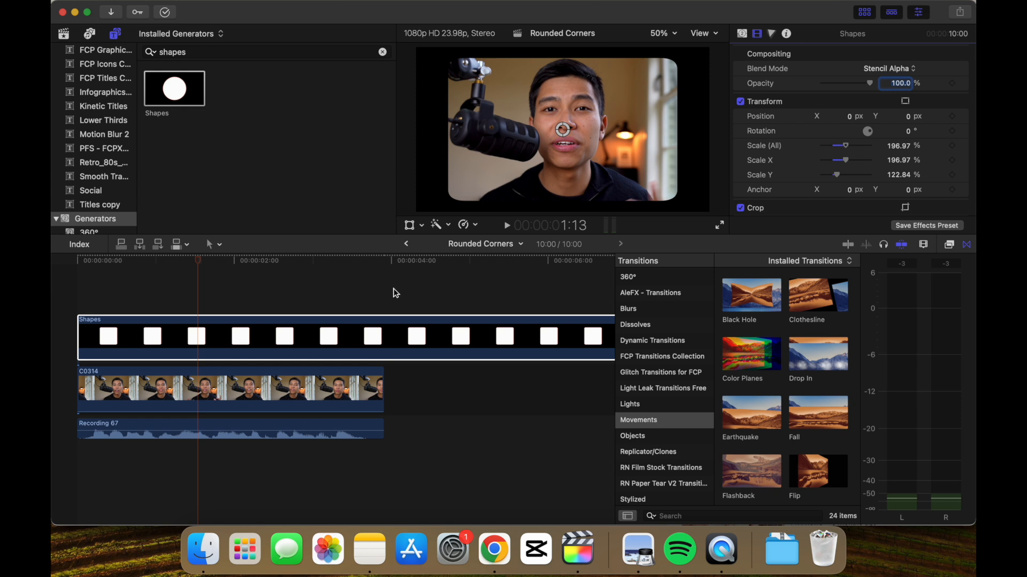